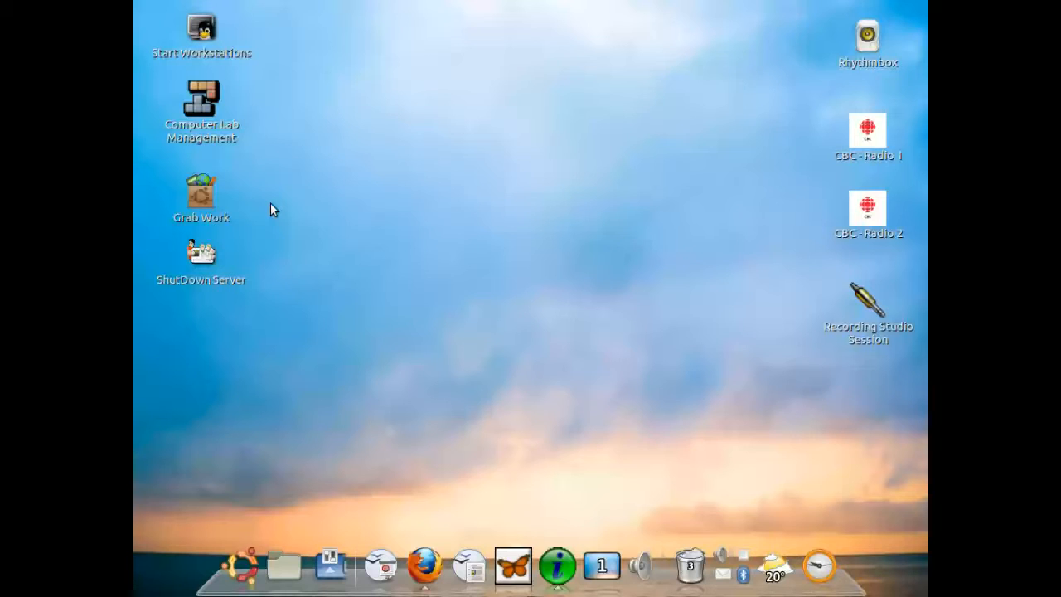
pyautogui.moveTo(368, 417)
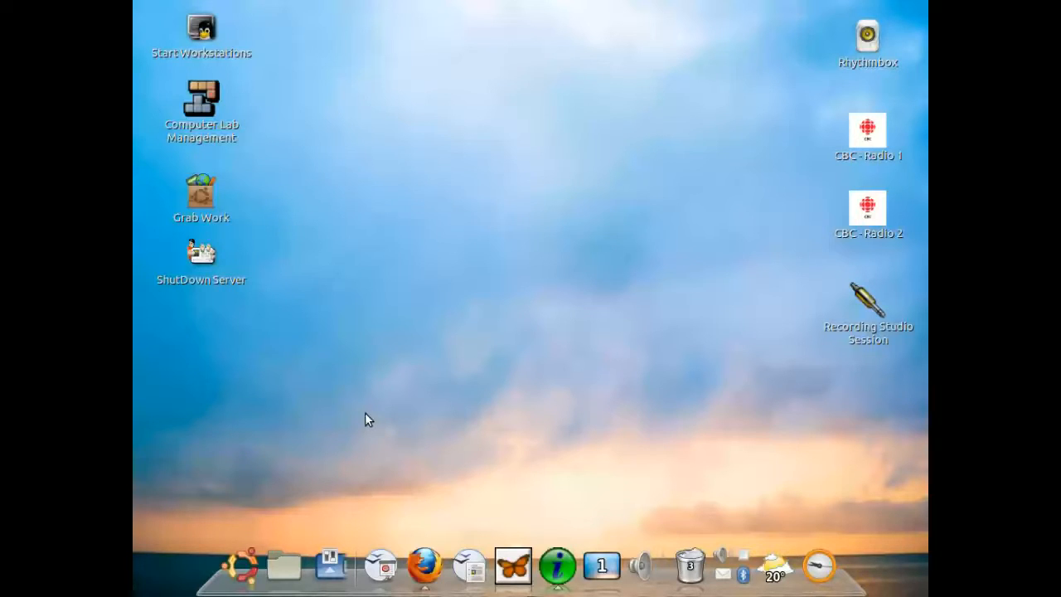
pyautogui.moveTo(401, 489)
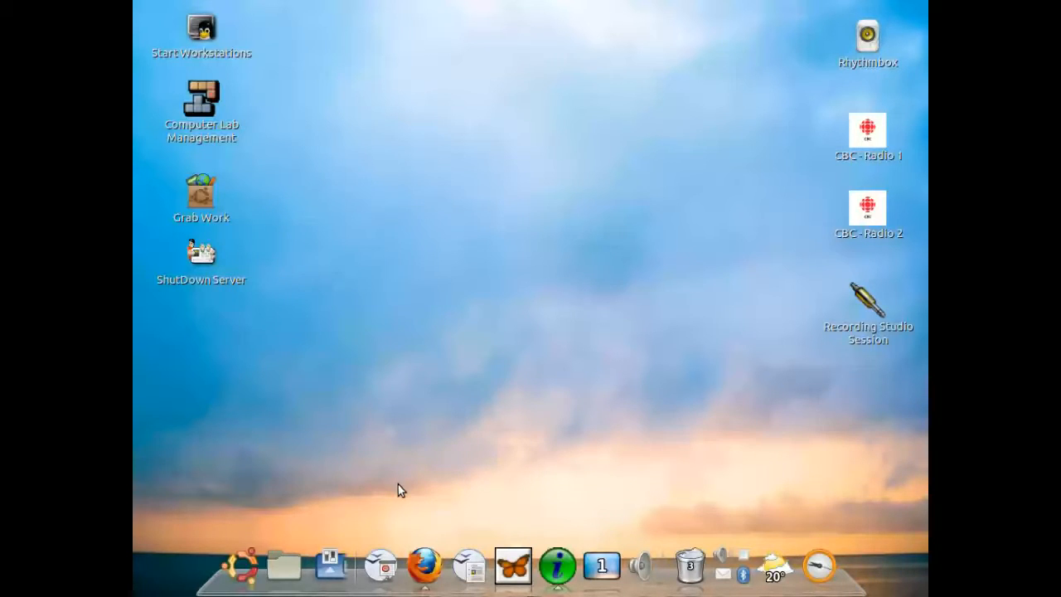
# Step: Show the Westminster Computer Lab guide with YouTube Videos and Computer Lab Basics expanded
pyautogui.click(424, 565)
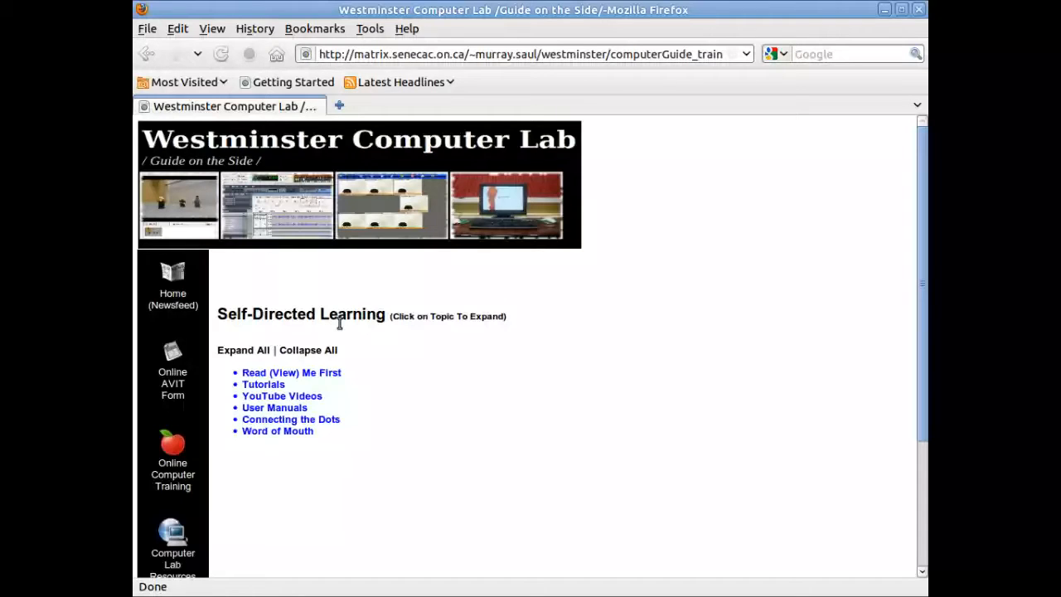
pyautogui.moveTo(361, 433)
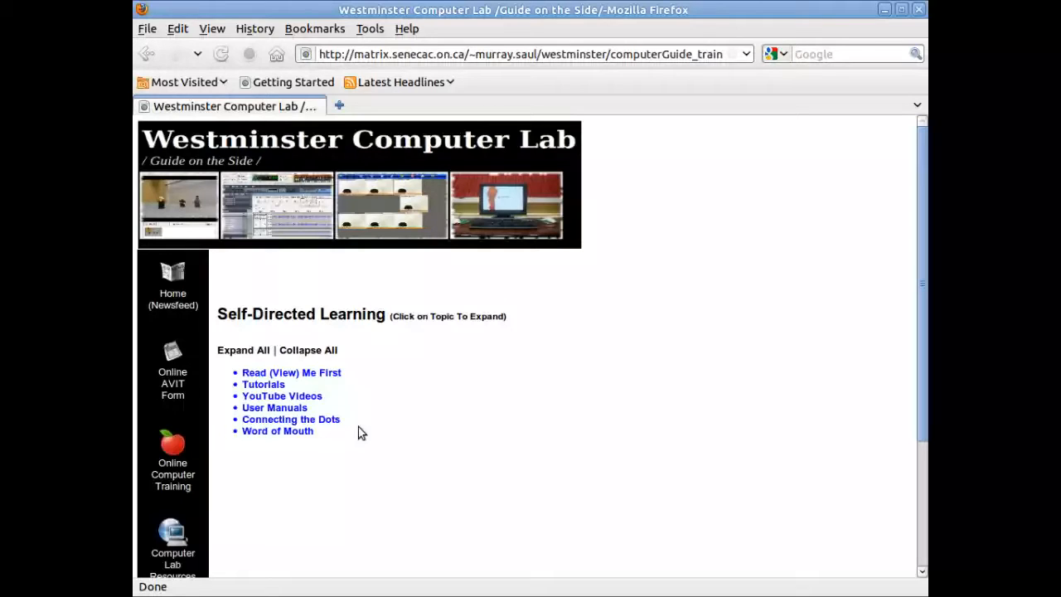
pyautogui.moveTo(349, 434)
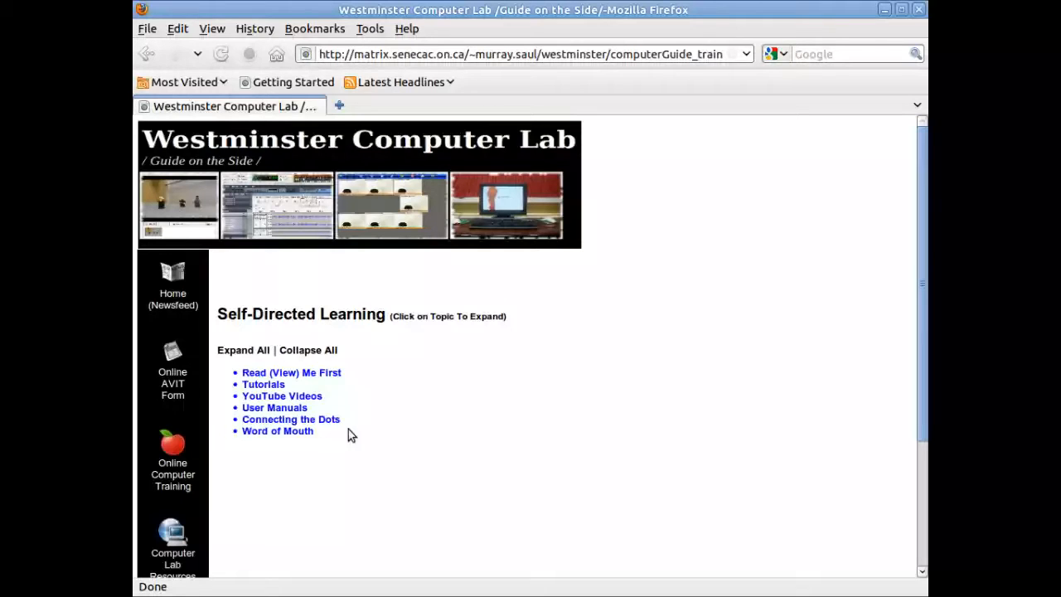
pyautogui.click(282, 395)
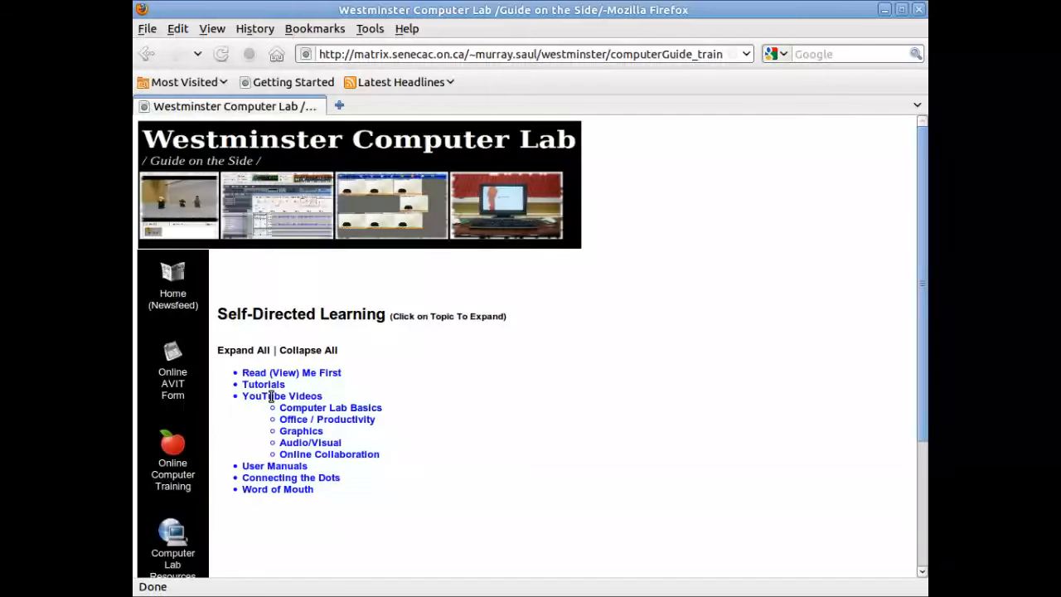
pyautogui.click(330, 407)
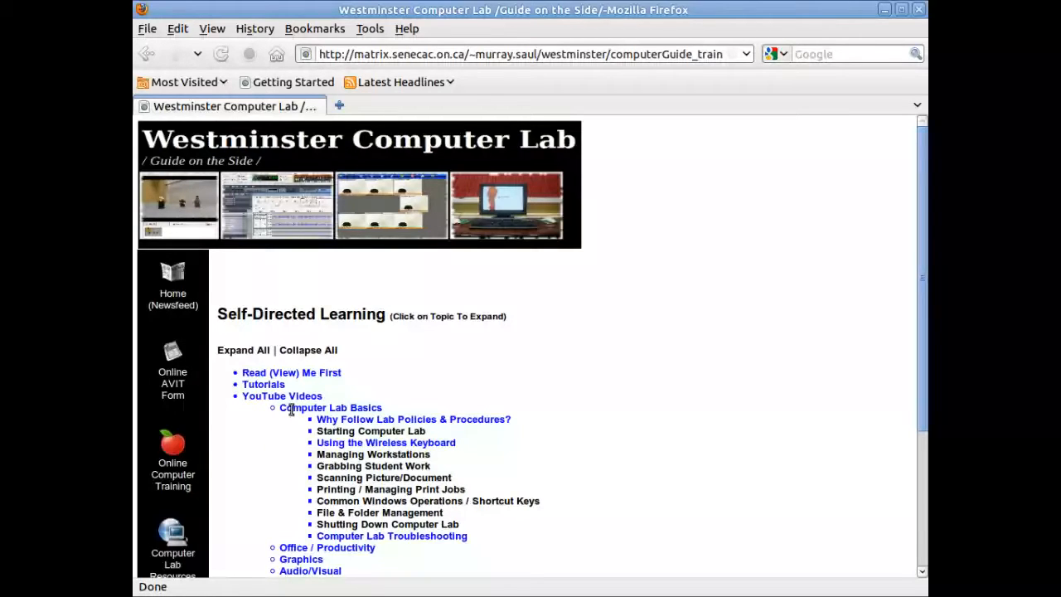
pyautogui.moveTo(347, 413)
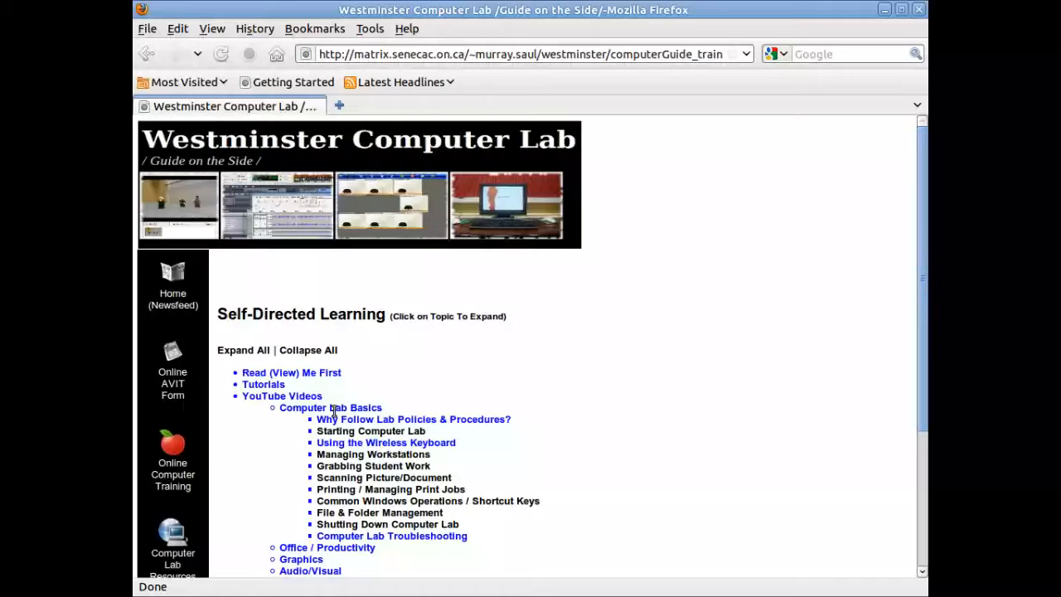
pyautogui.moveTo(357, 471)
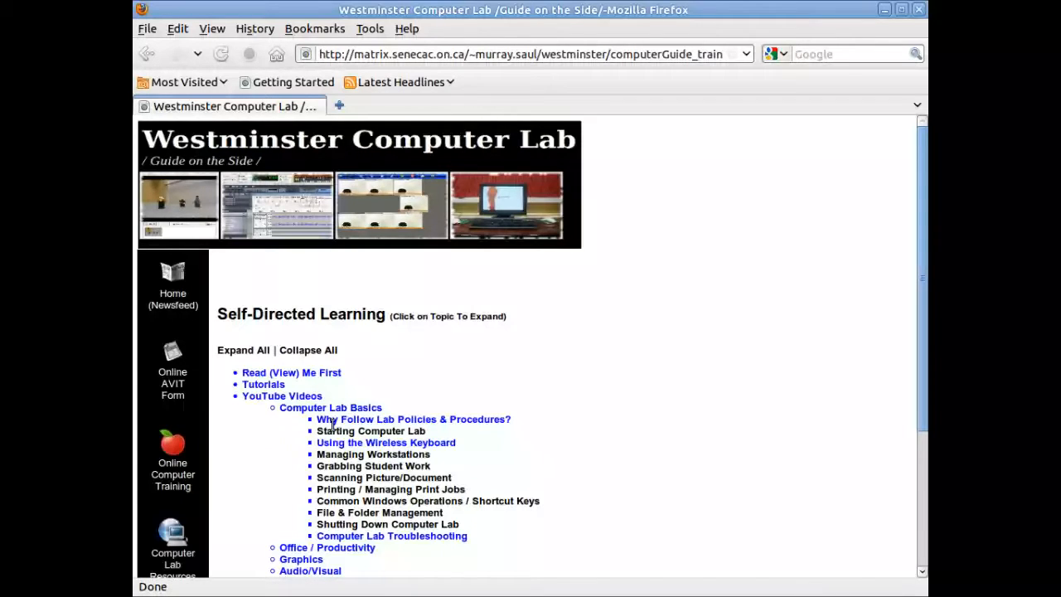
pyautogui.moveTo(339, 423)
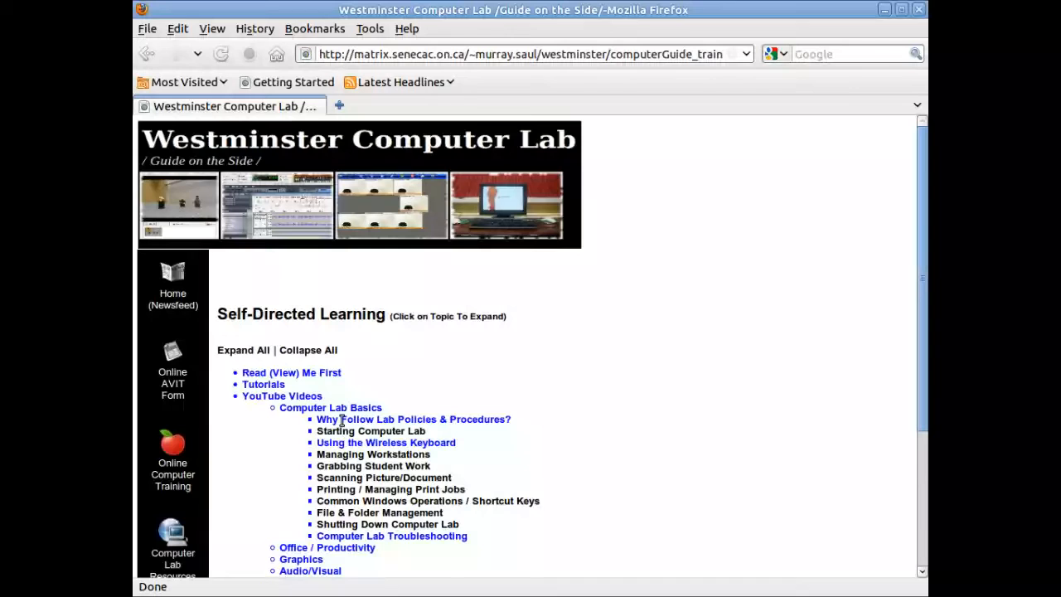
pyautogui.click(330, 408)
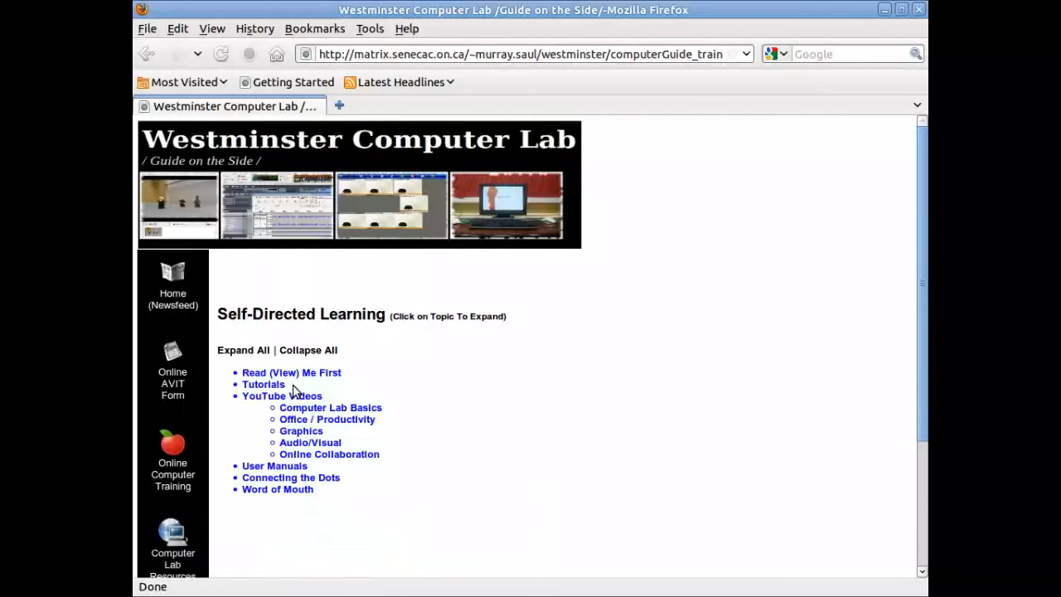
pyautogui.moveTo(281, 372)
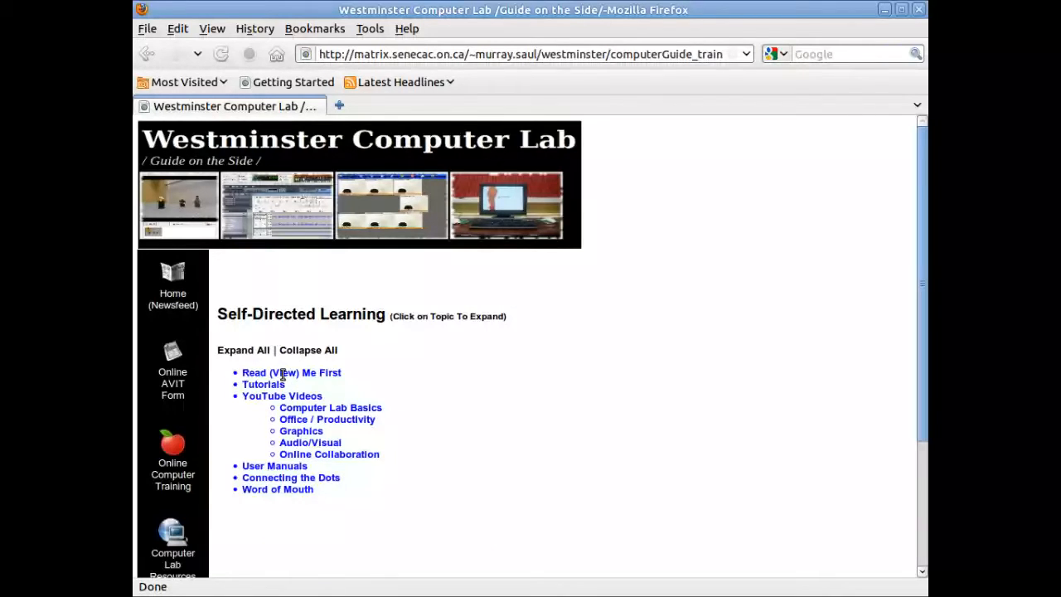
pyautogui.click(292, 372)
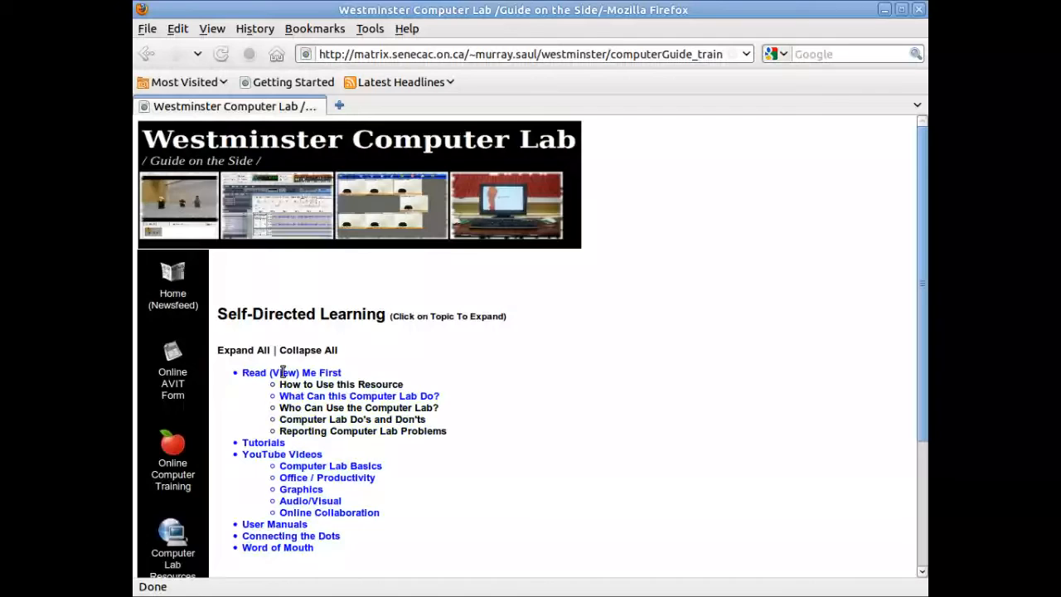
pyautogui.moveTo(305, 385)
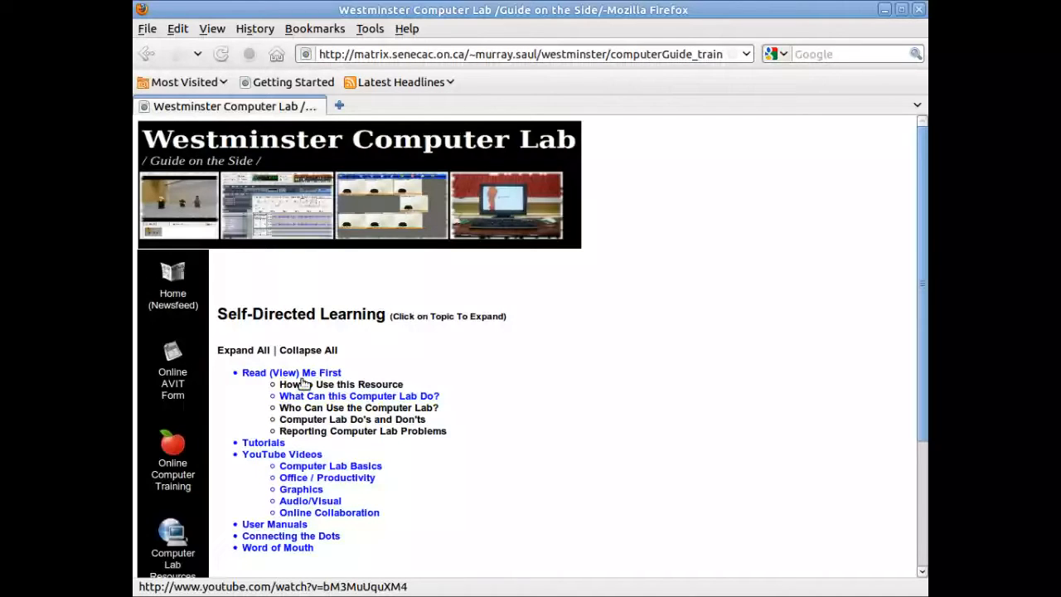
pyautogui.click(292, 371)
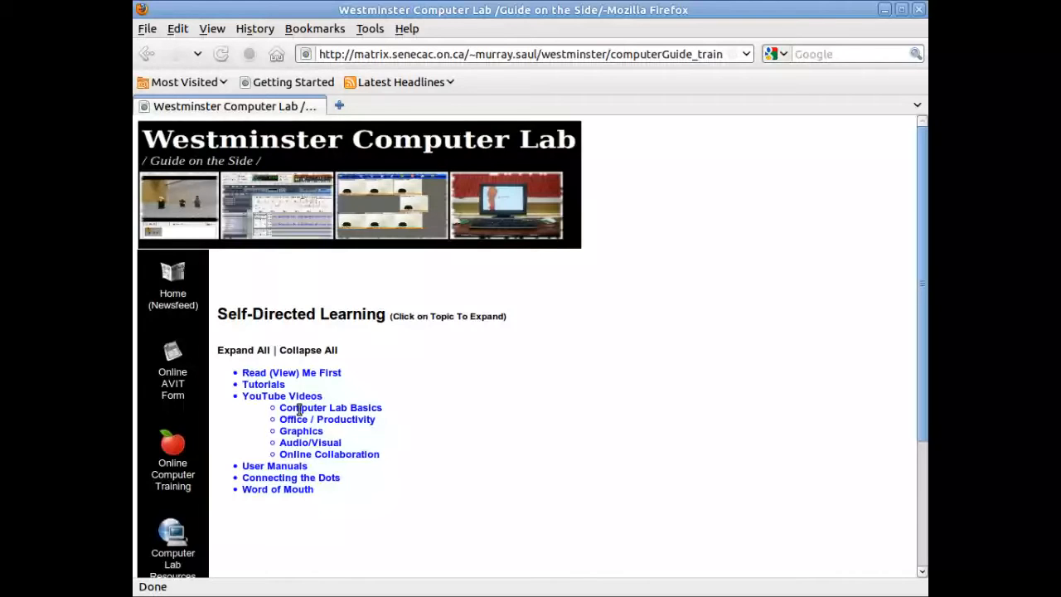
pyautogui.click(332, 408)
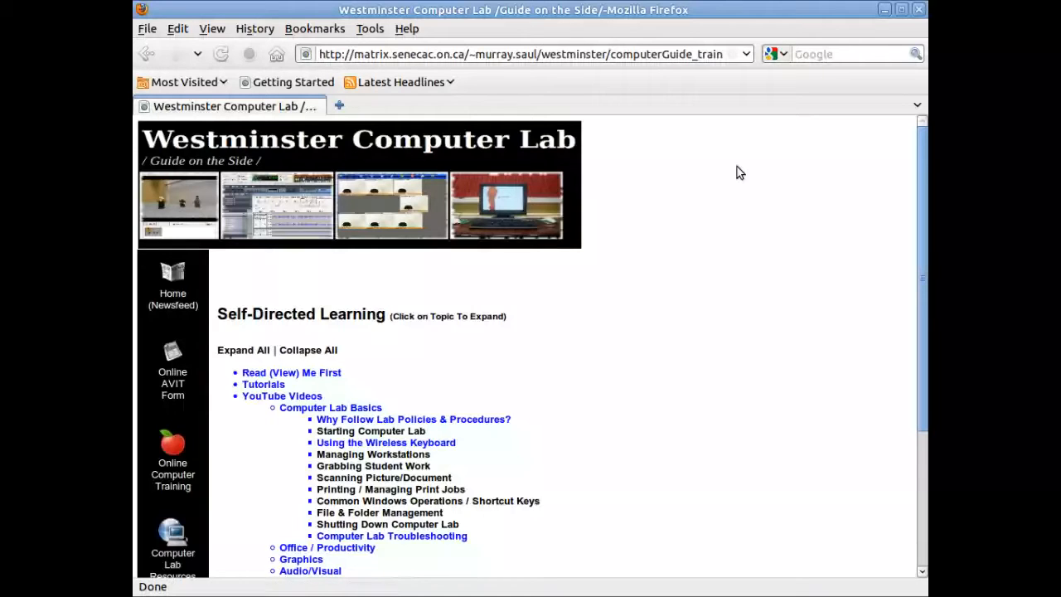
# Step: Minimize Firefox so the Ubuntu desktop with lab shortcuts is visible
pyautogui.click(902, 10)
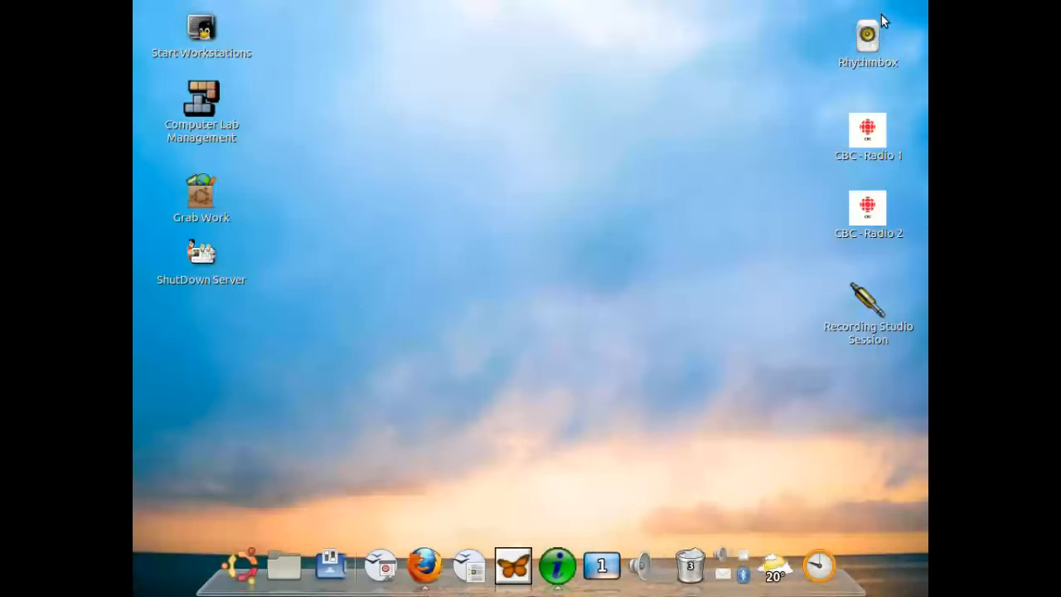
pyautogui.moveTo(276, 272)
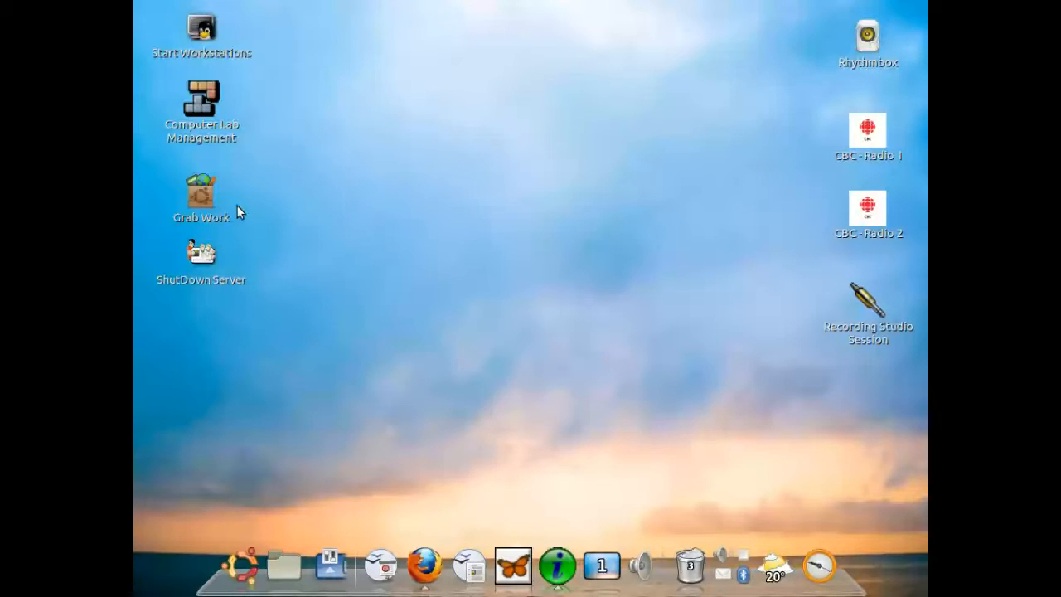
pyautogui.moveTo(252, 232)
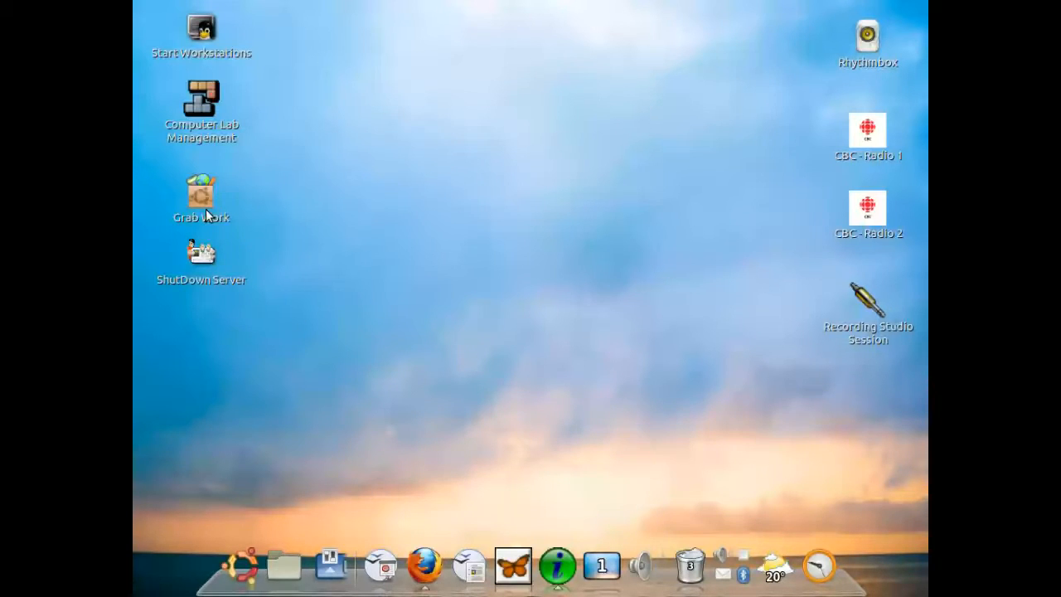
pyautogui.moveTo(298, 302)
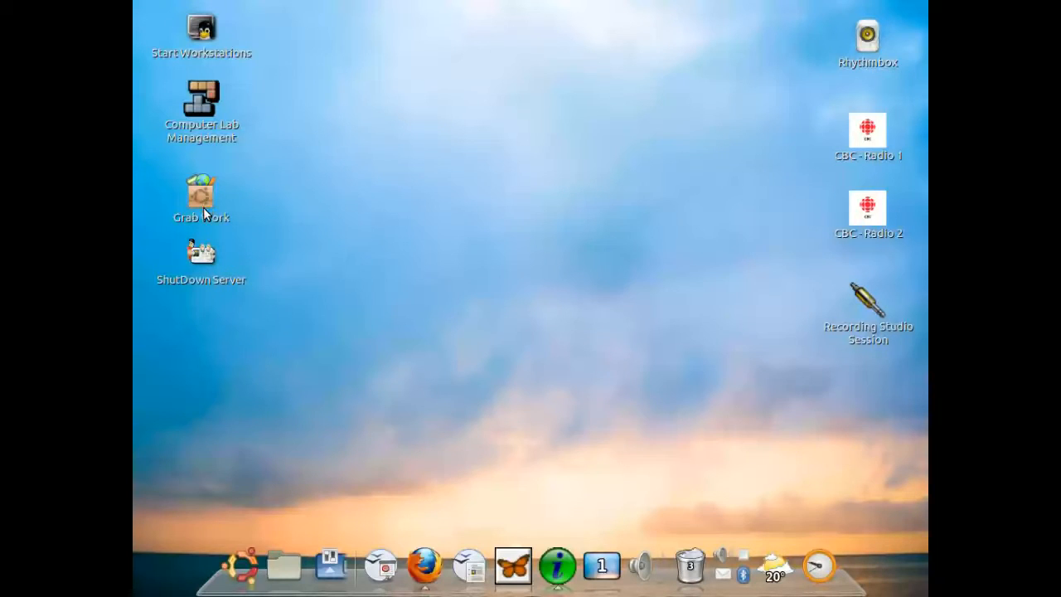
pyautogui.moveTo(414, 393)
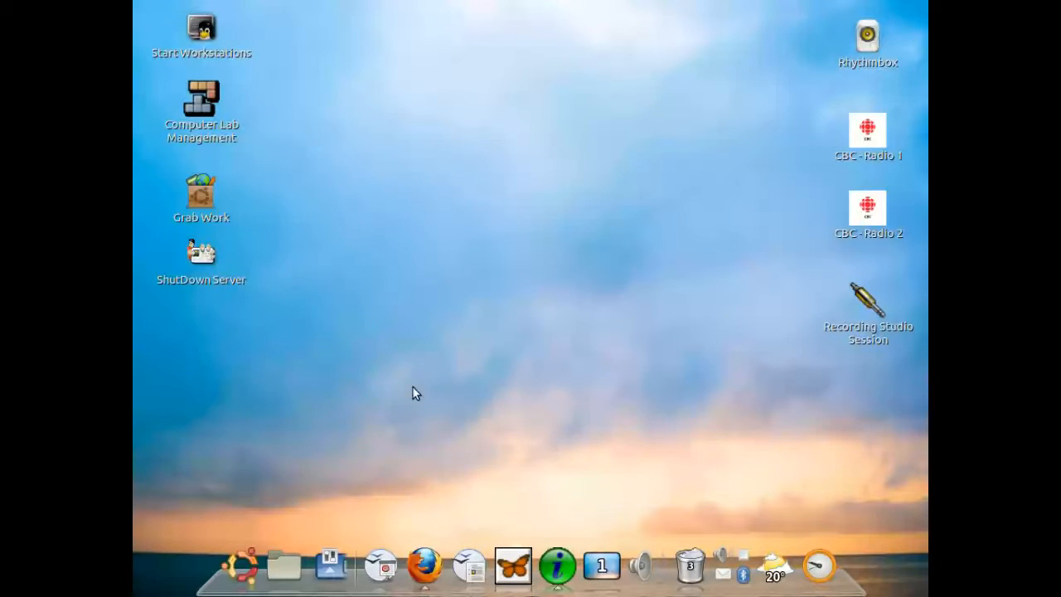
pyautogui.moveTo(534, 504)
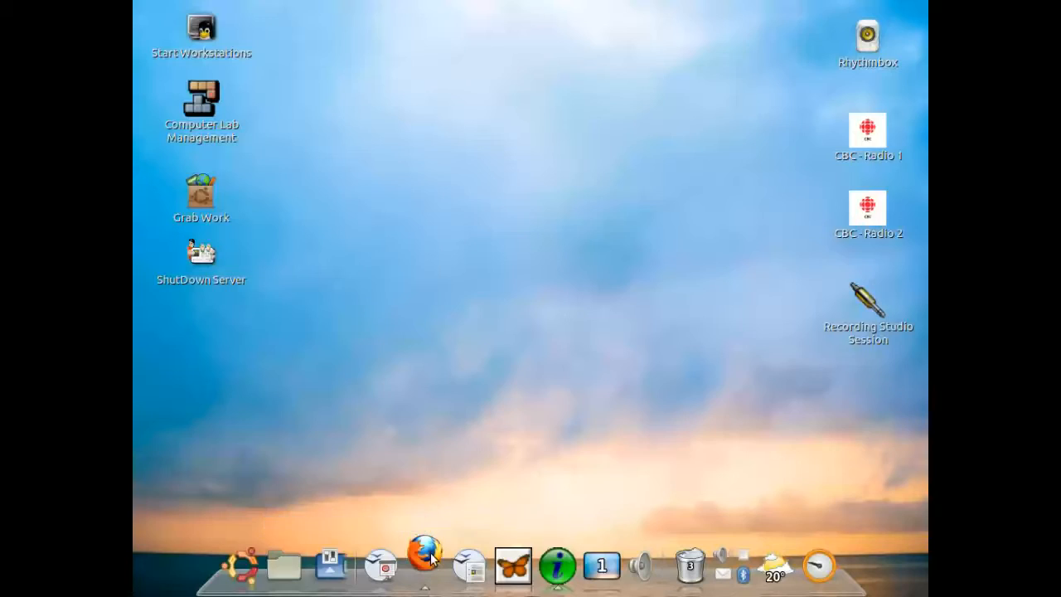
pyautogui.click(424, 567)
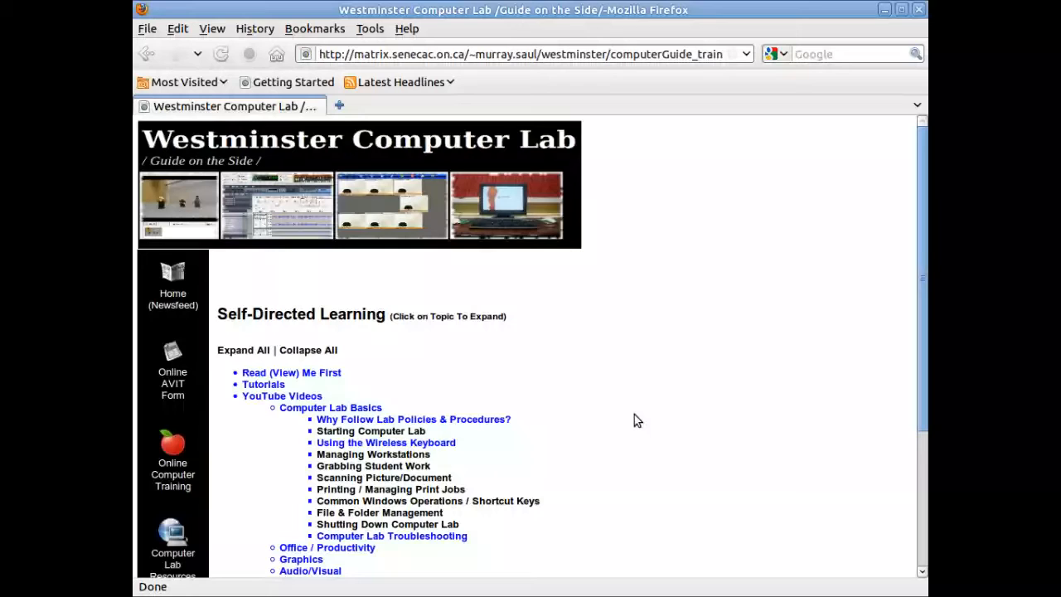
pyautogui.moveTo(343, 438)
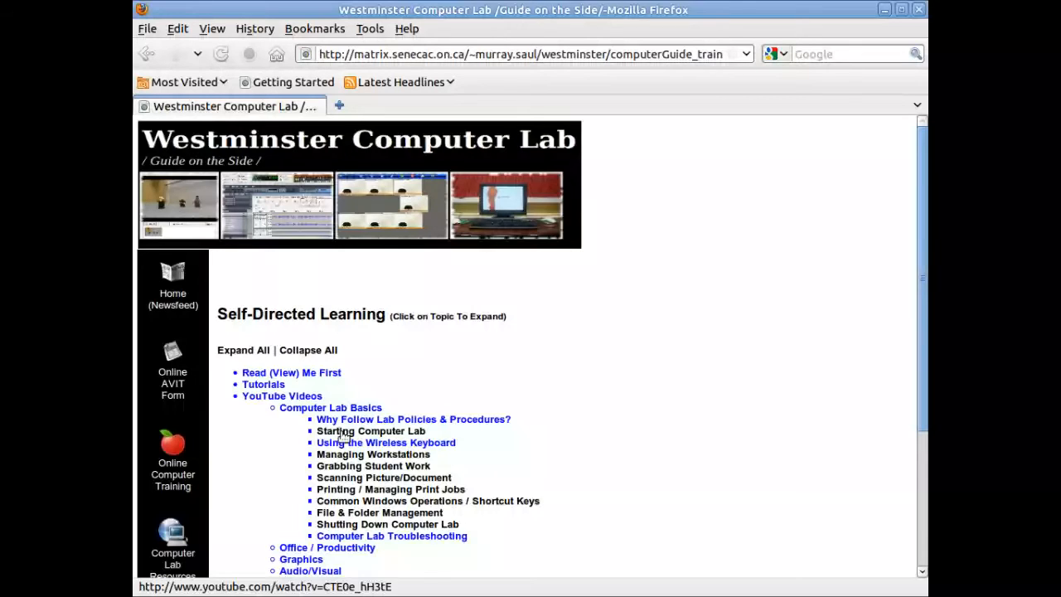
pyautogui.moveTo(368, 440)
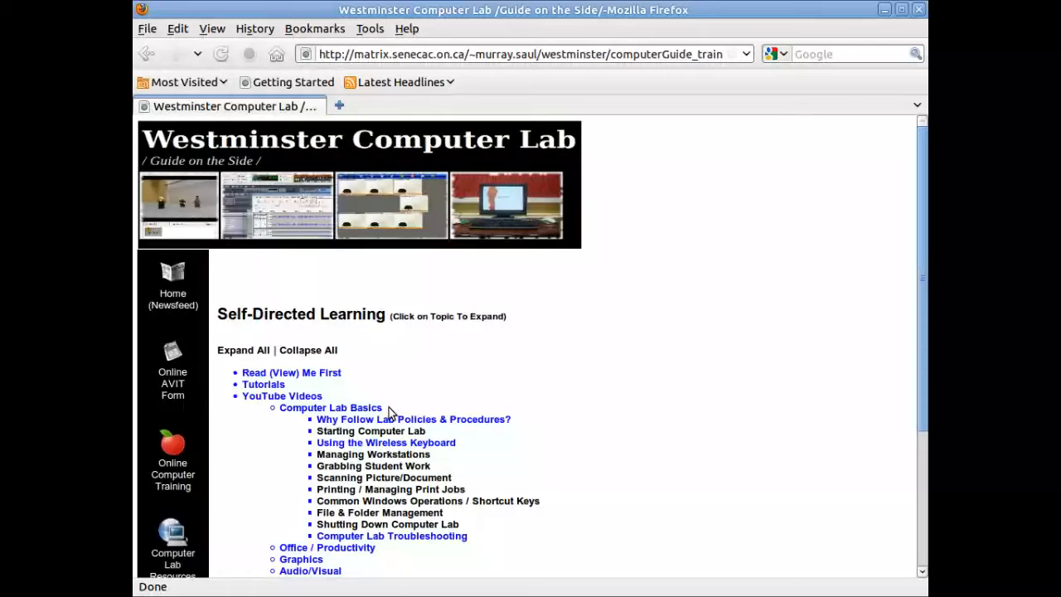
pyautogui.moveTo(398, 513)
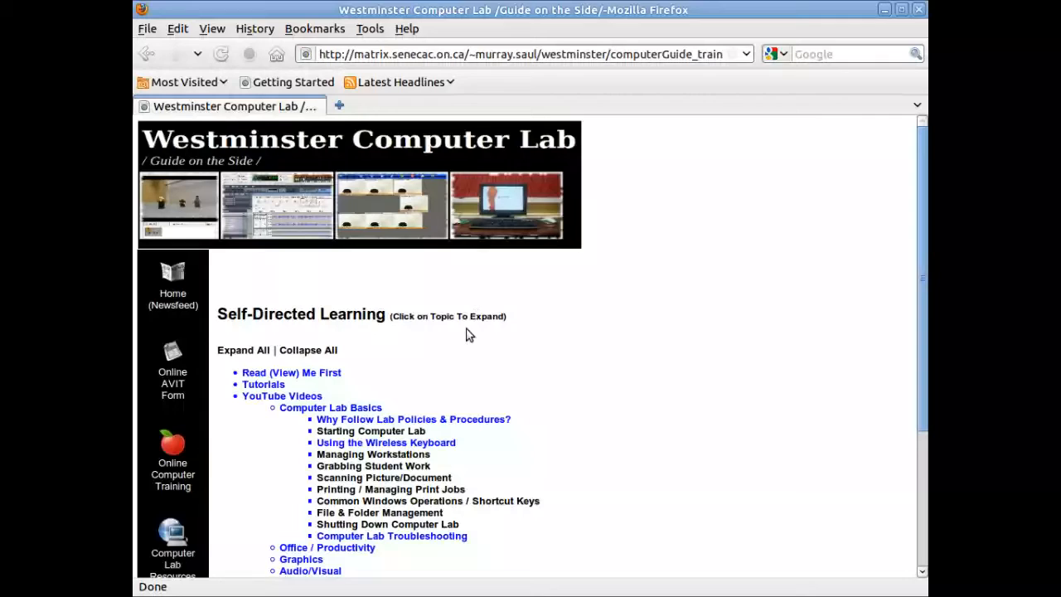
pyautogui.moveTo(488, 363)
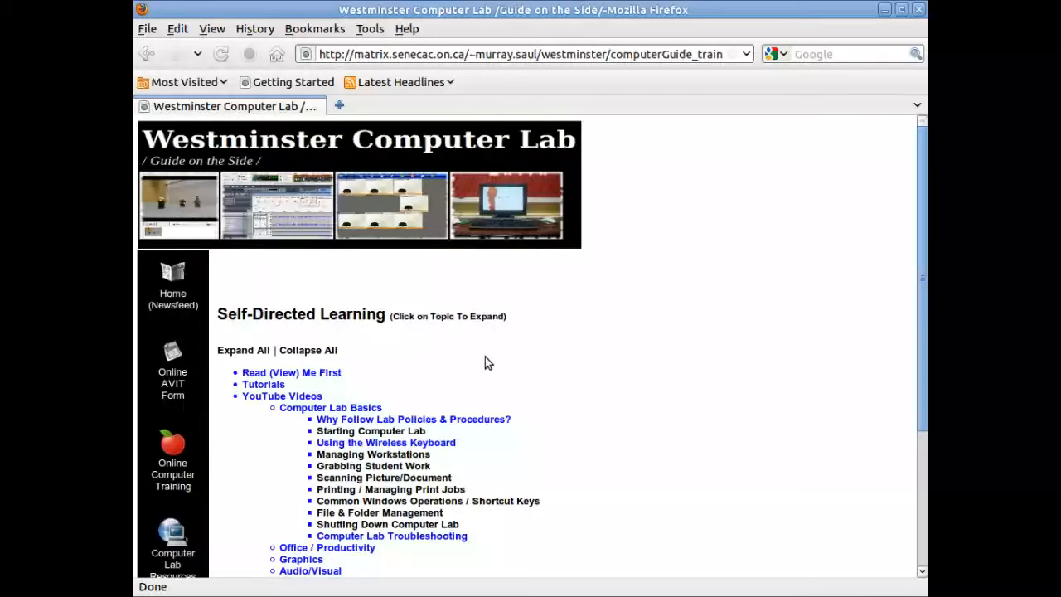
pyautogui.moveTo(456, 363)
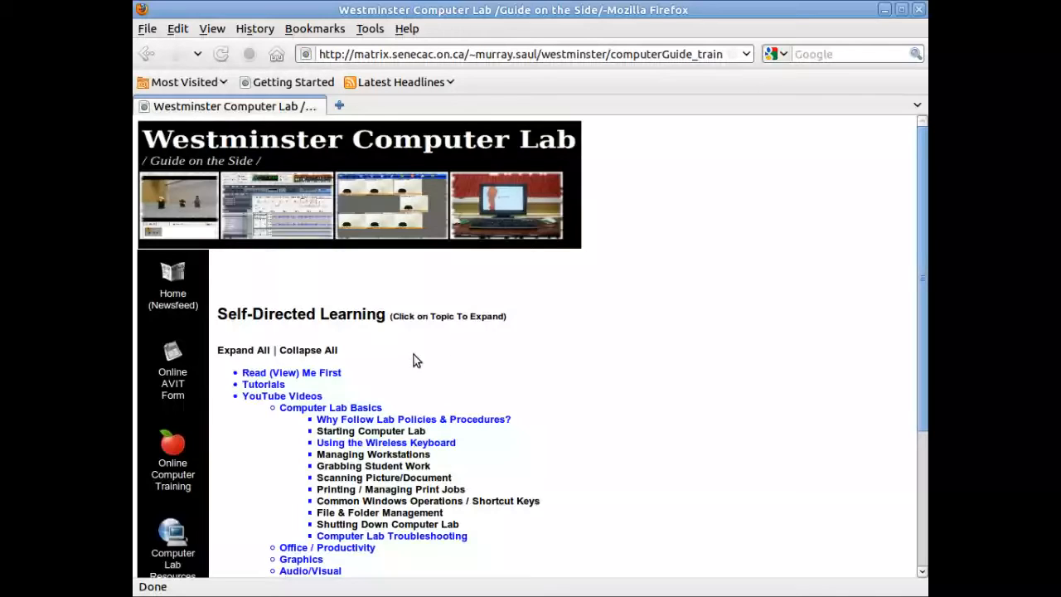
pyautogui.moveTo(761, 148)
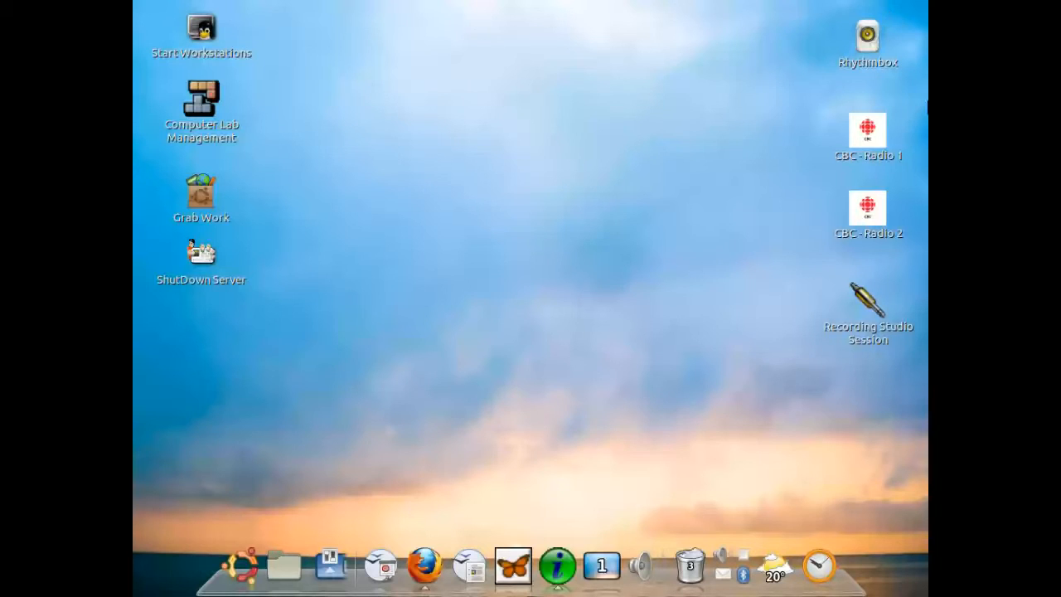
pyautogui.moveTo(574, 548)
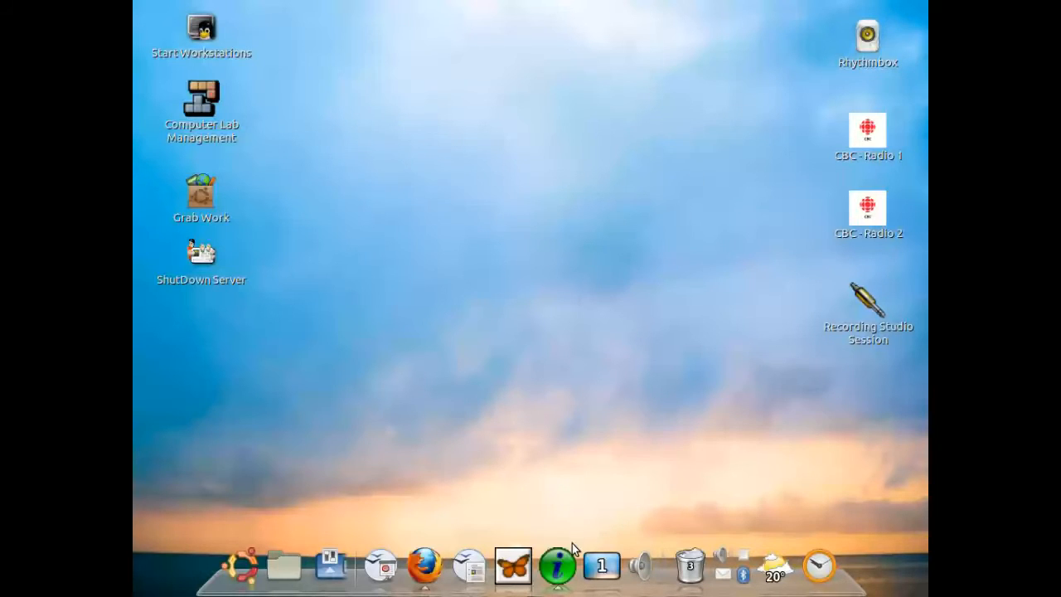
pyautogui.moveTo(557, 565)
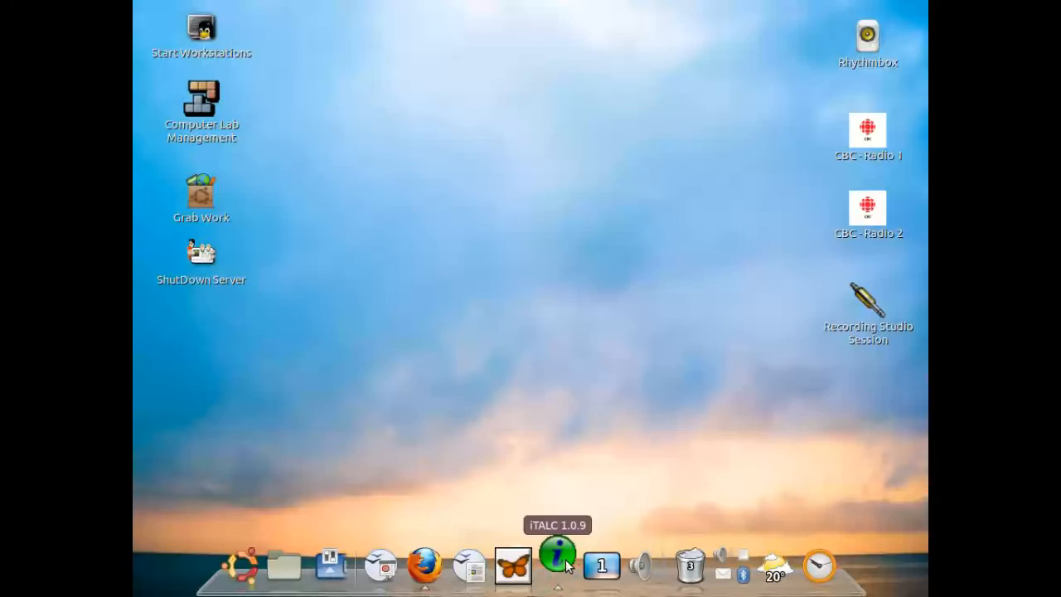
# Step: Launch iTALC to view live thumbnails of the seven lab workstations
pyautogui.click(557, 565)
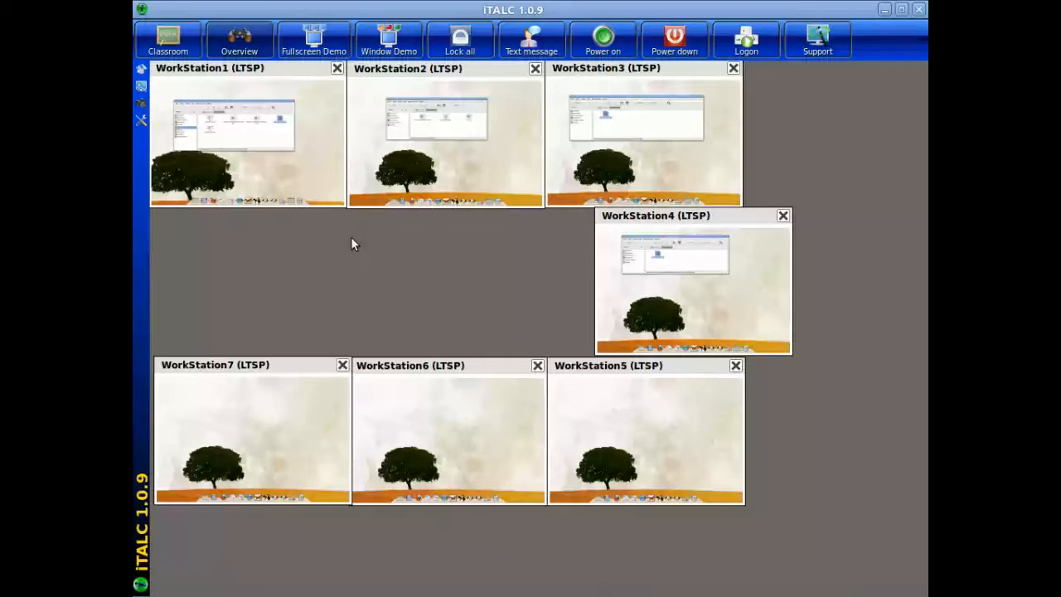
pyautogui.moveTo(355, 136)
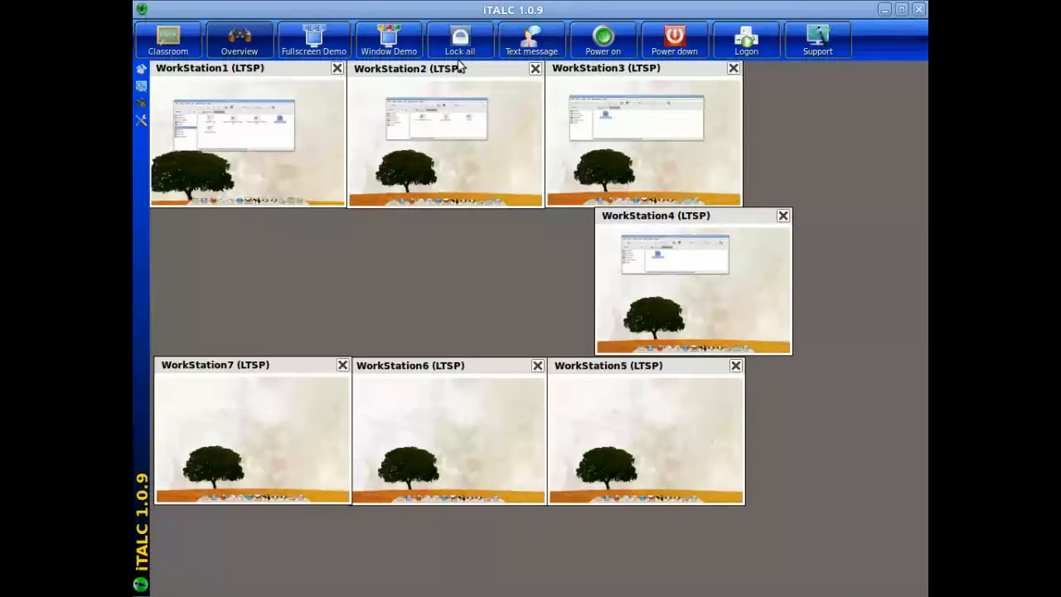
pyautogui.moveTo(322, 169)
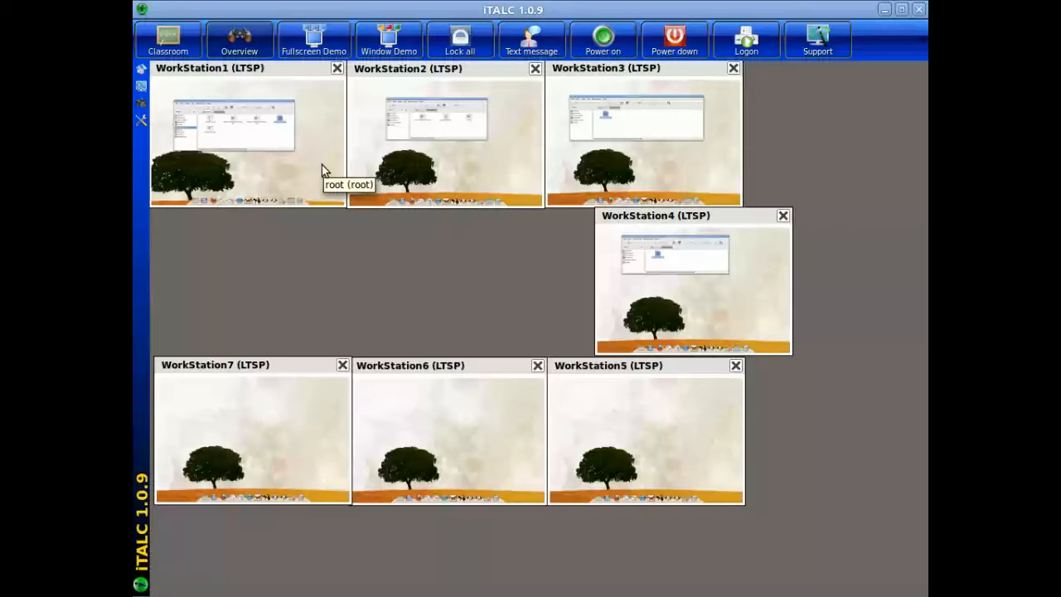
pyautogui.moveTo(323, 307)
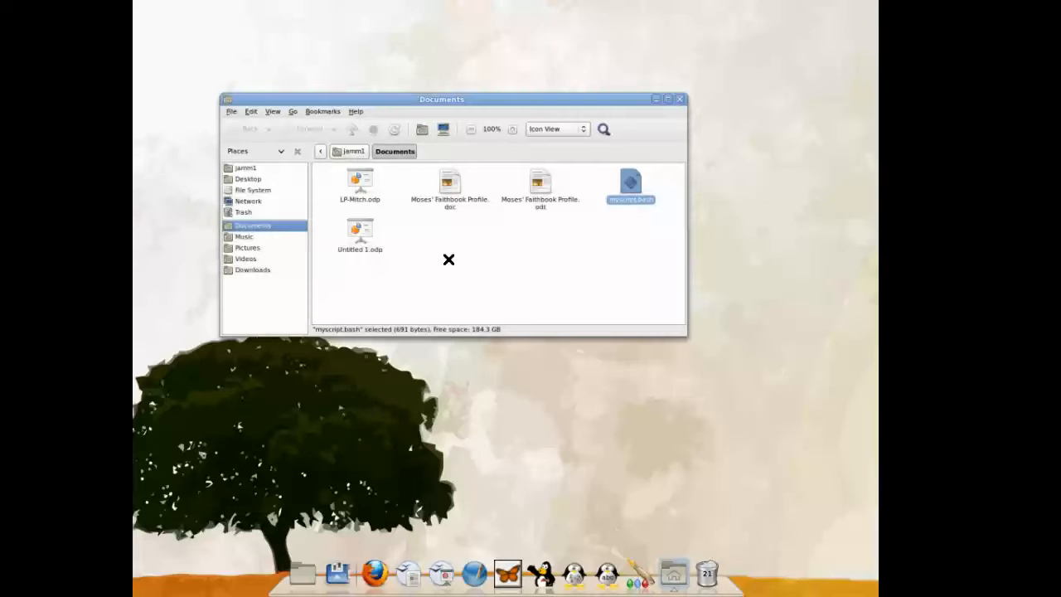
pyautogui.moveTo(618, 259)
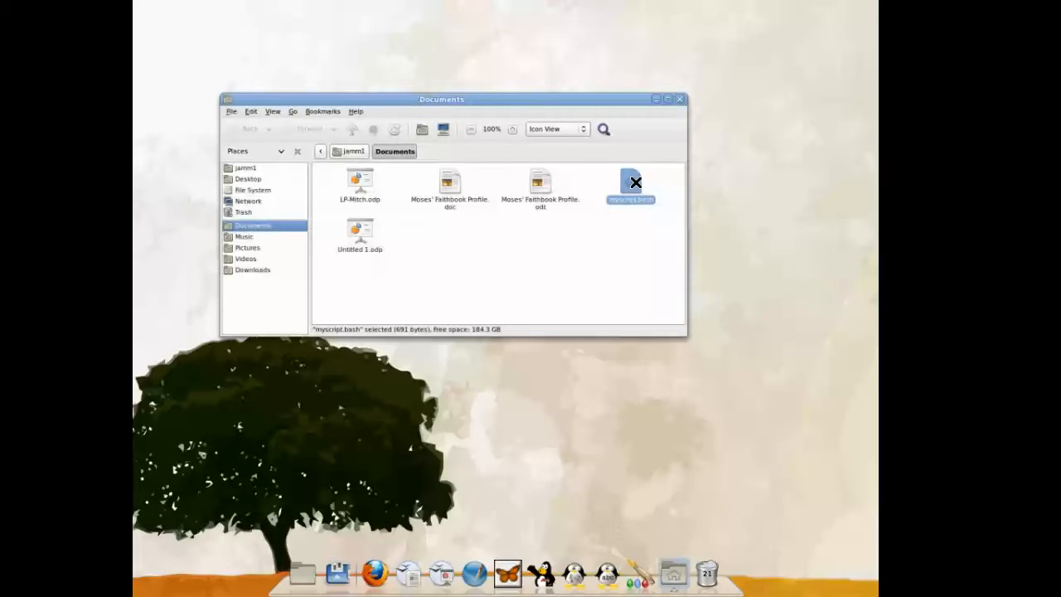
# Step: Run myscript.bash in WorkStation1's Documents folder to raise the policy prompt
pyautogui.doubleClick(632, 182)
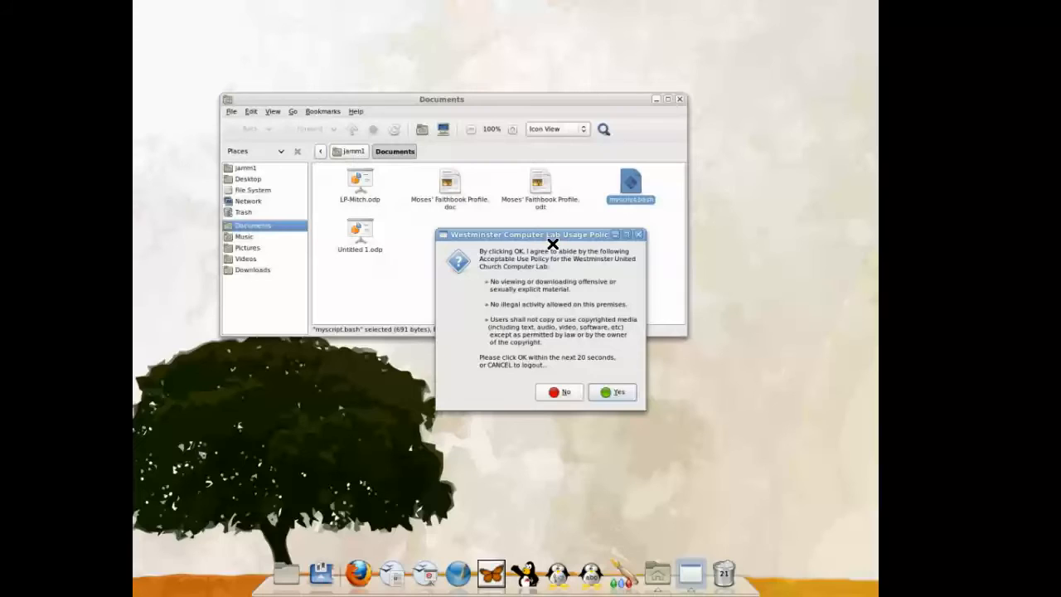
pyautogui.moveTo(541, 351)
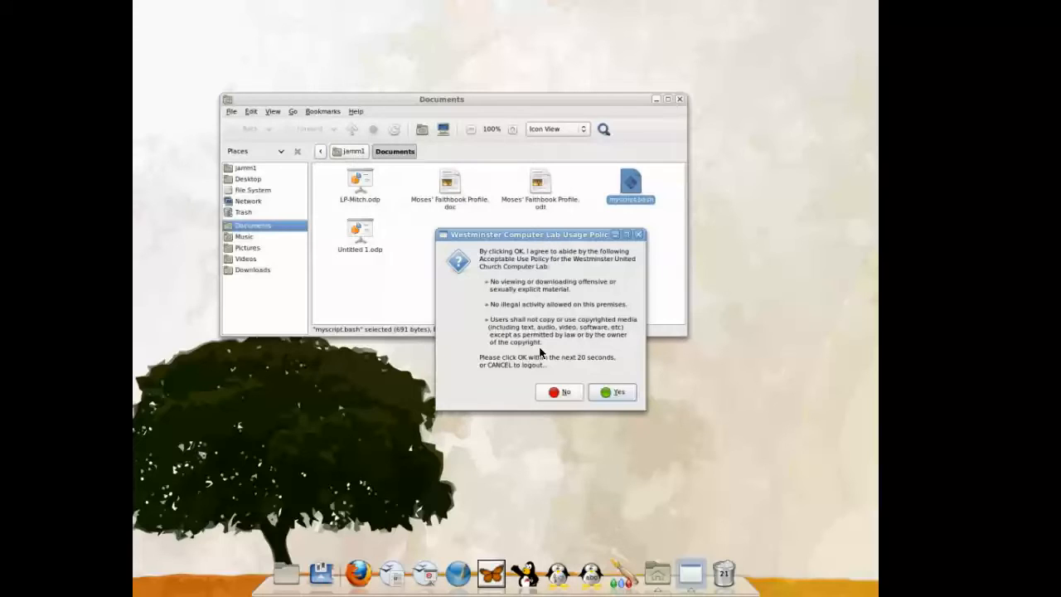
pyautogui.moveTo(544, 372)
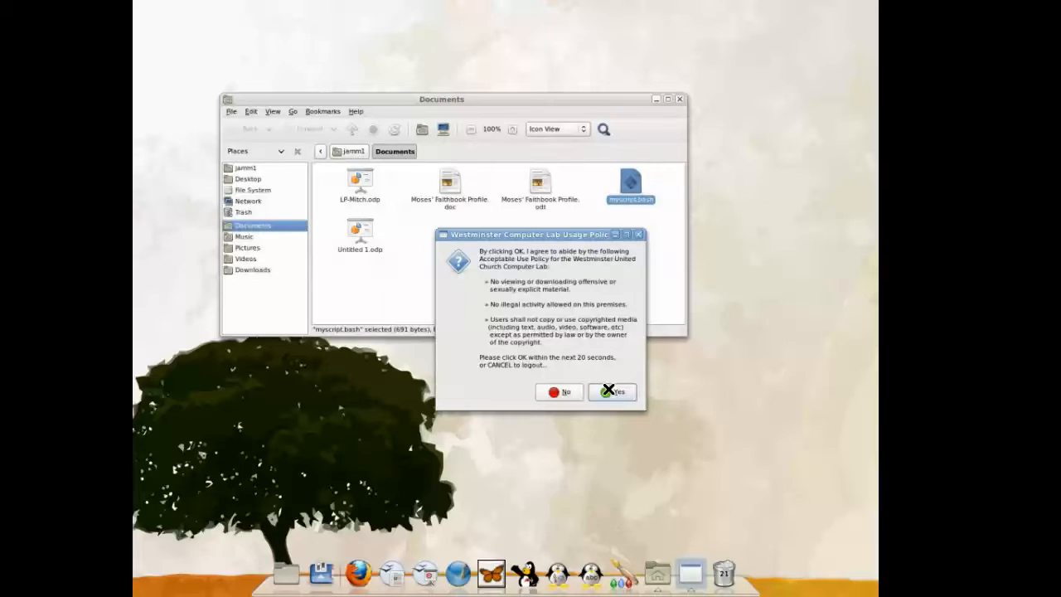
pyautogui.moveTo(611, 348)
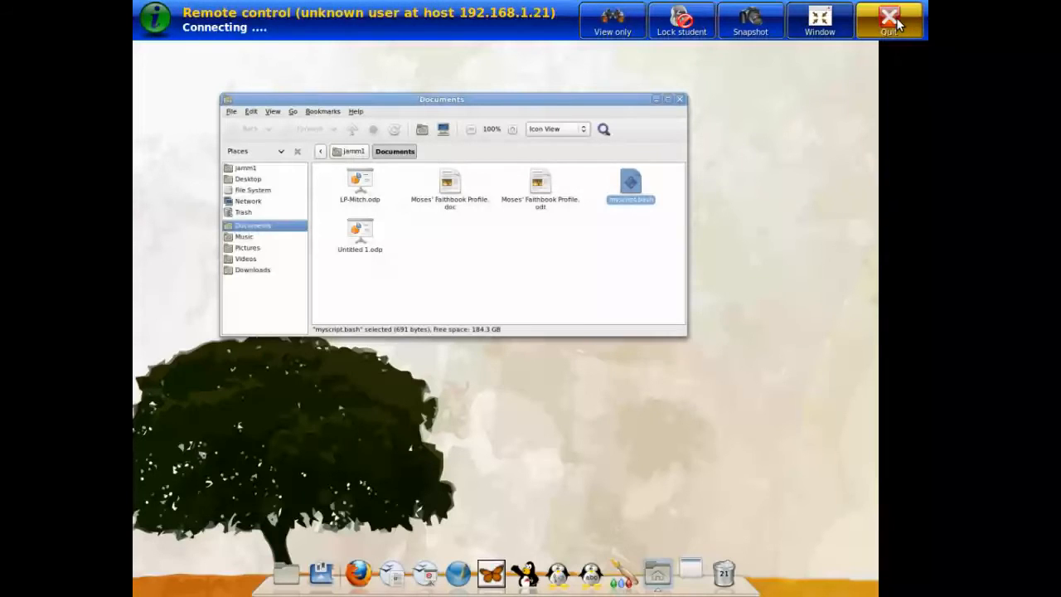
# Step: Quit the remote session with WorkStation1 after its policy prompt closes
pyautogui.click(888, 20)
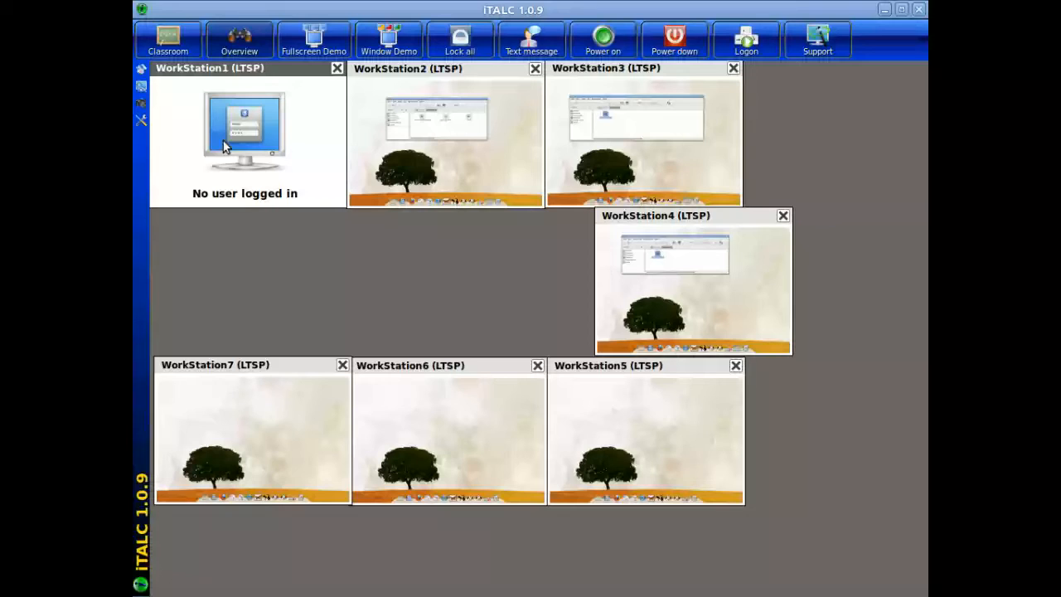
pyautogui.moveTo(313, 176)
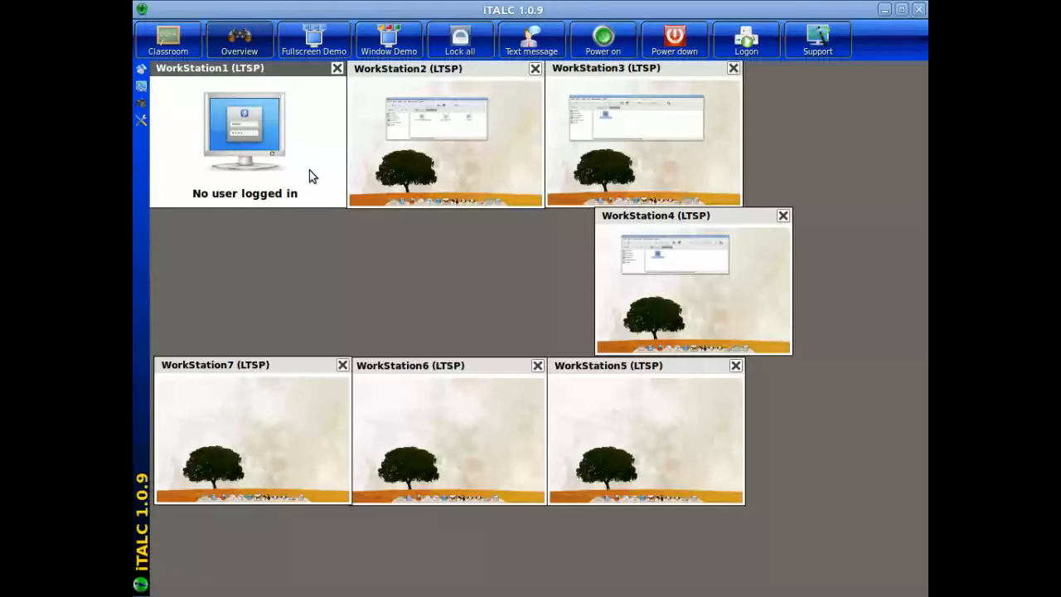
pyautogui.moveTo(257, 207)
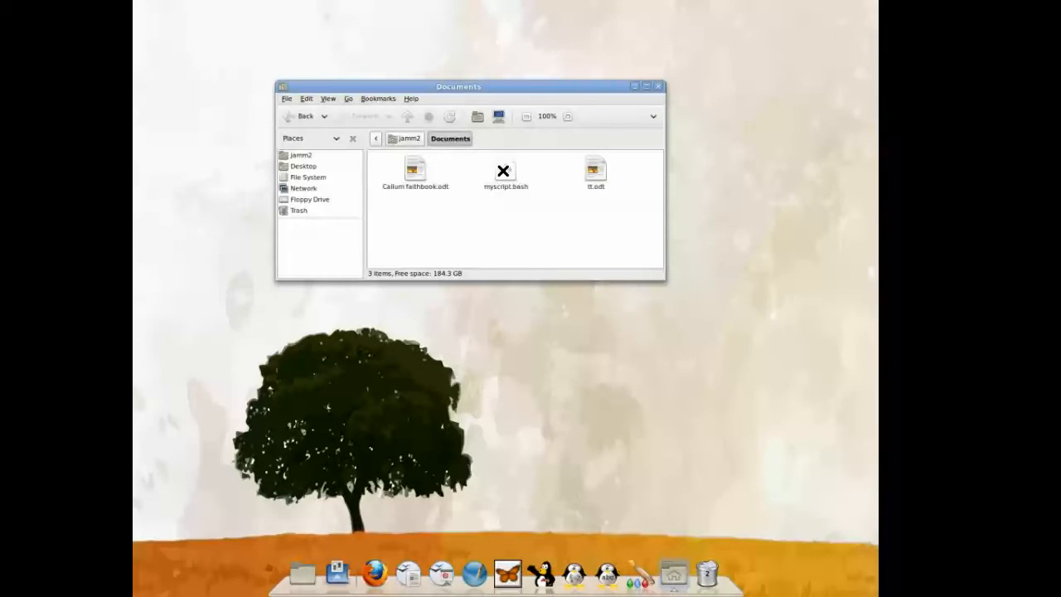
# Step: Run myscript.bash on WorkStation2 so its acceptable-use policy prompt appears
pyautogui.doubleClick(504, 174)
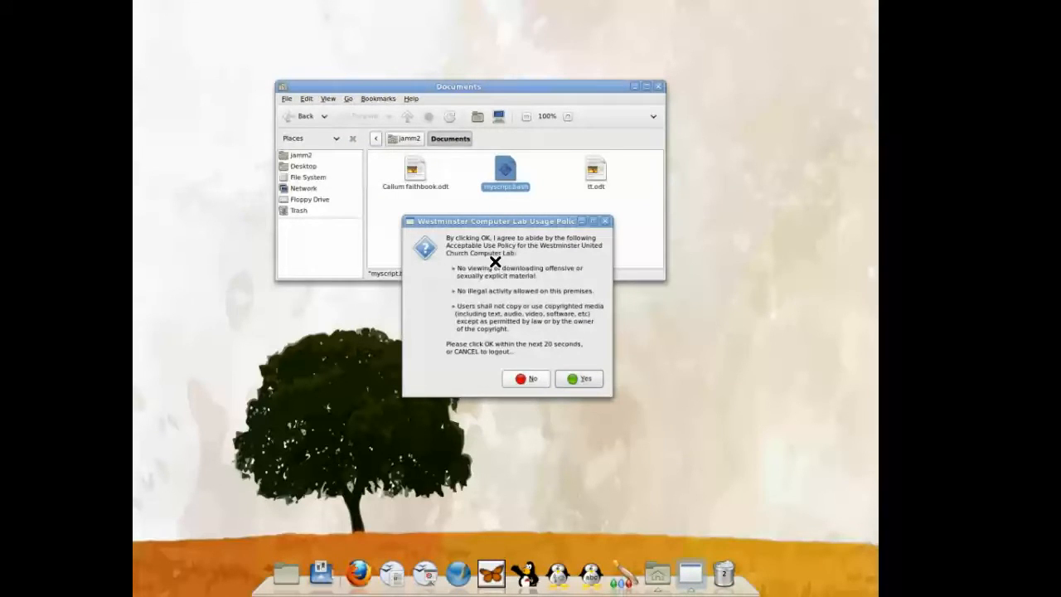
pyautogui.moveTo(497, 338)
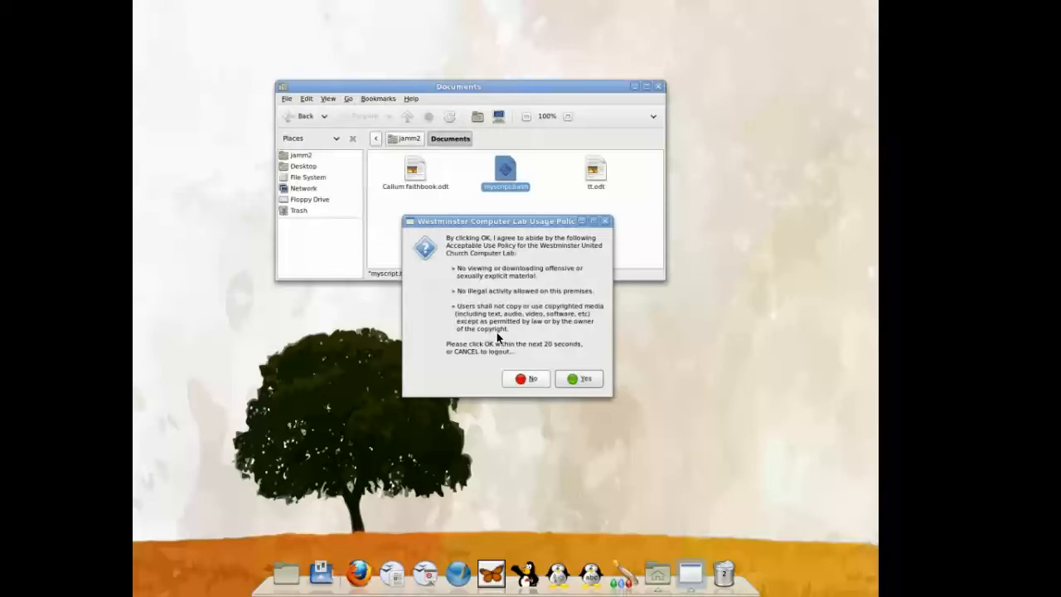
pyautogui.moveTo(487, 252)
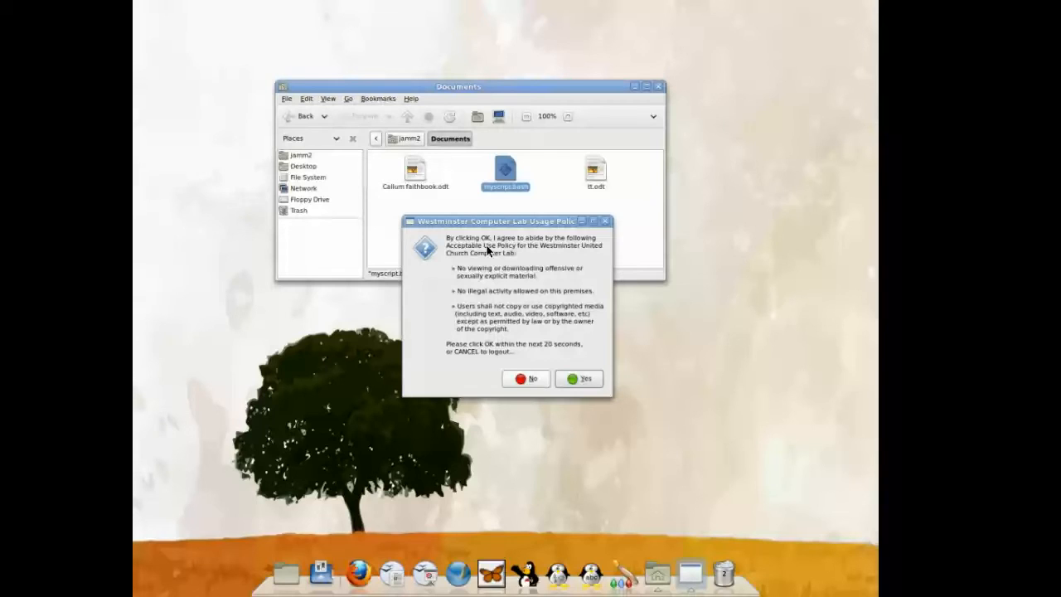
pyautogui.moveTo(539, 325)
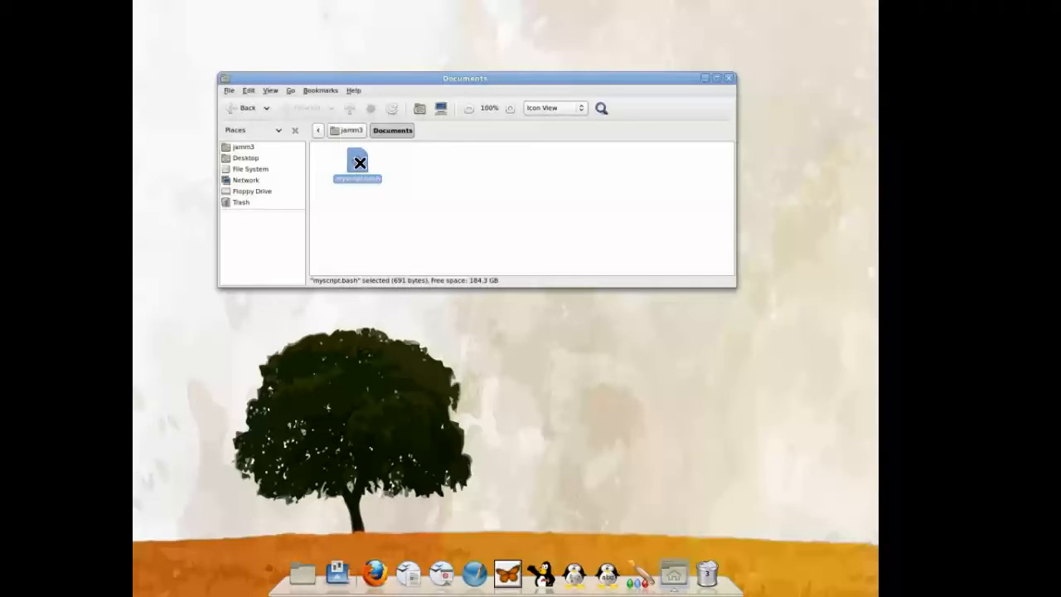
# Step: Run myscript.bash on WorkStation3 so its acceptable-use policy prompt appears
pyautogui.doubleClick(358, 162)
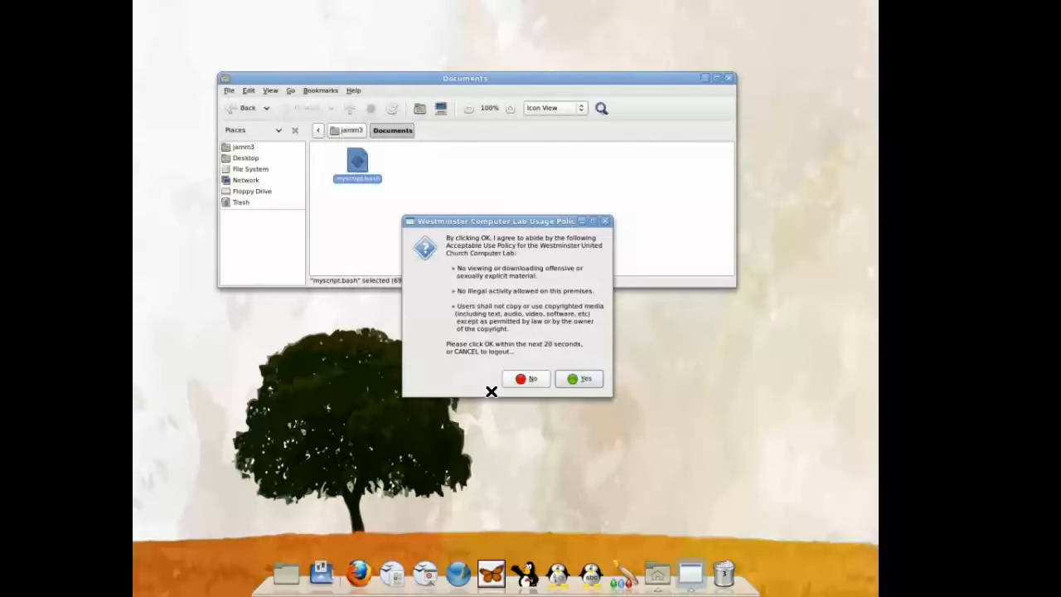
pyautogui.moveTo(537, 341)
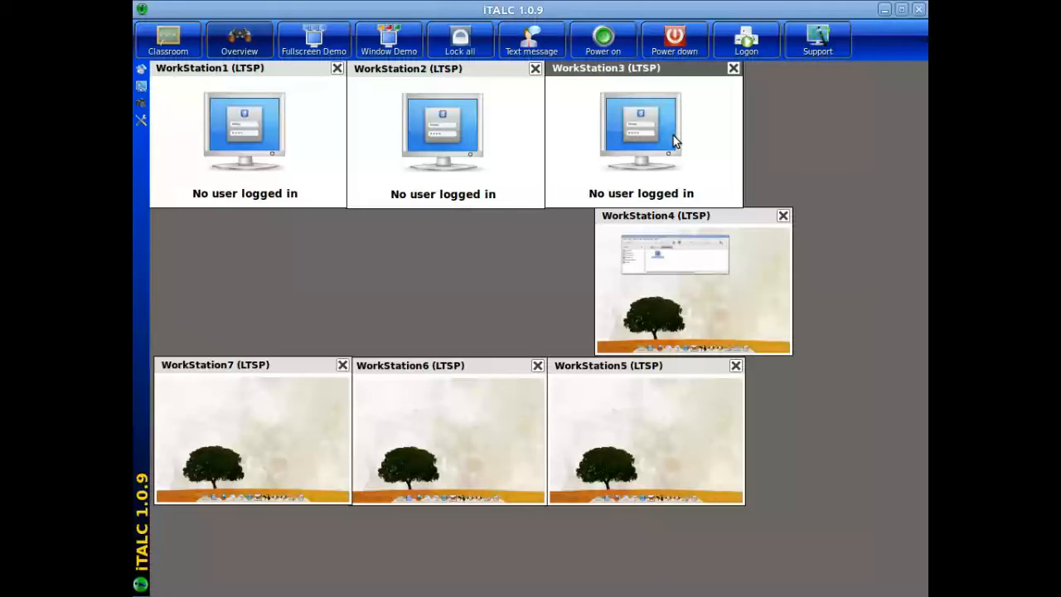
pyautogui.moveTo(699, 263)
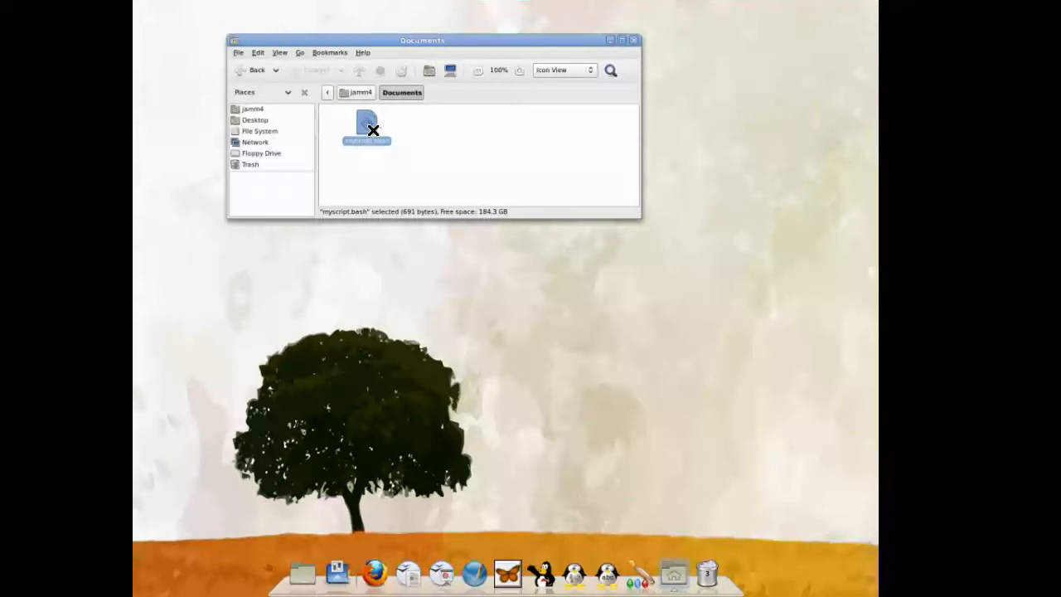
# Step: Run myscript.bash on WorkStation4 and answer Yes to its acceptable-use policy
pyautogui.doubleClick(366, 125)
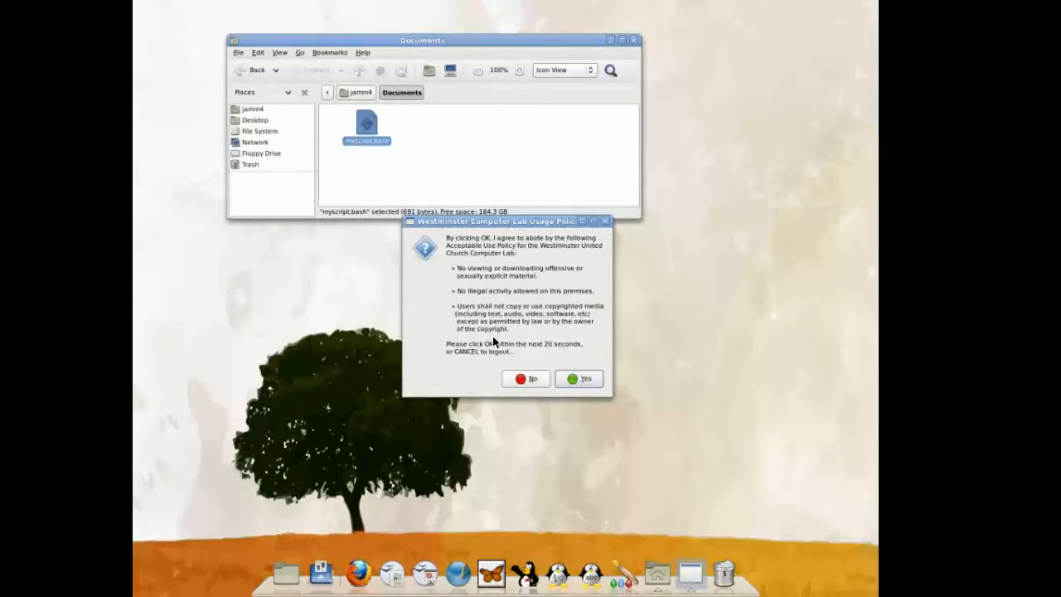
pyautogui.click(578, 378)
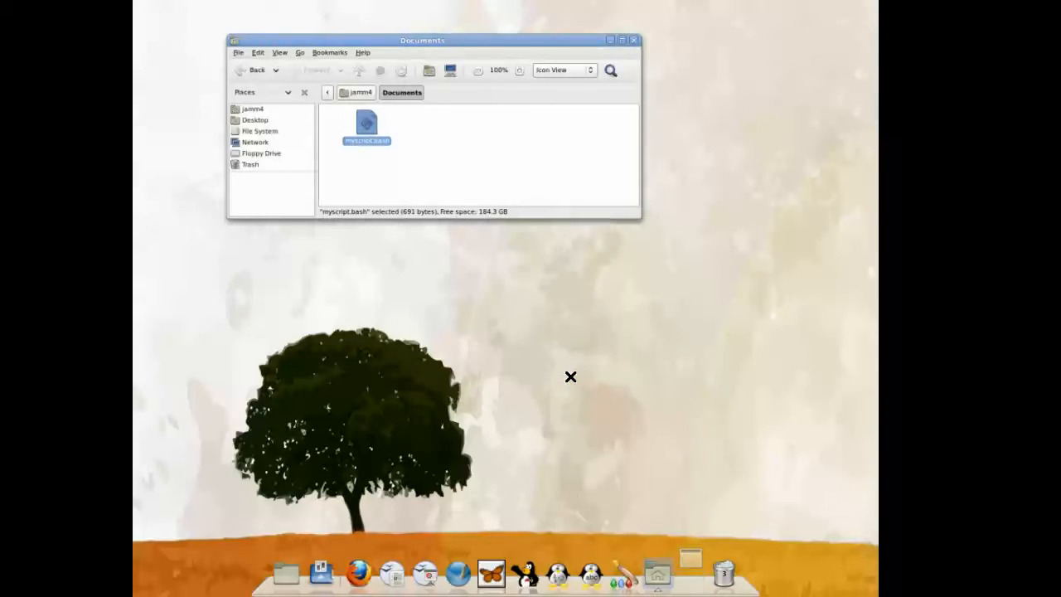